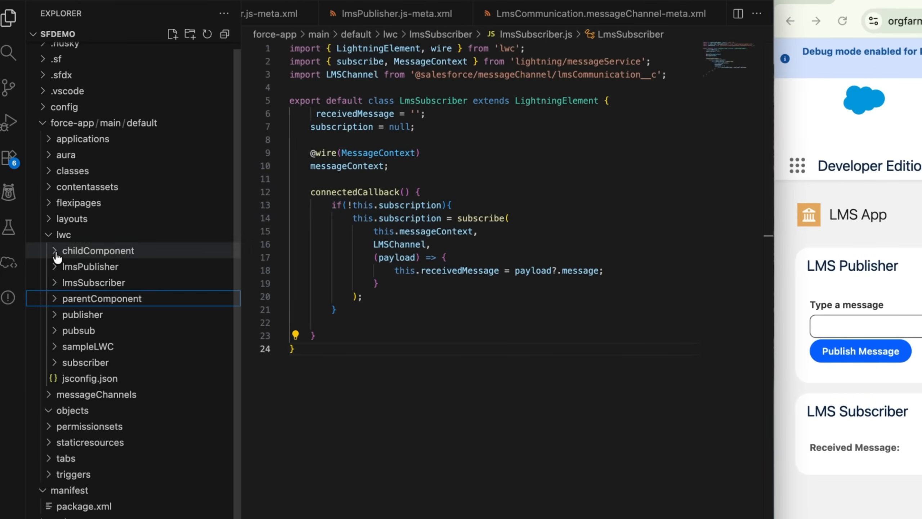
# Open LmsCommunication.messageChannel-meta.xml to review the channel's fields.
pyautogui.click(61, 235)
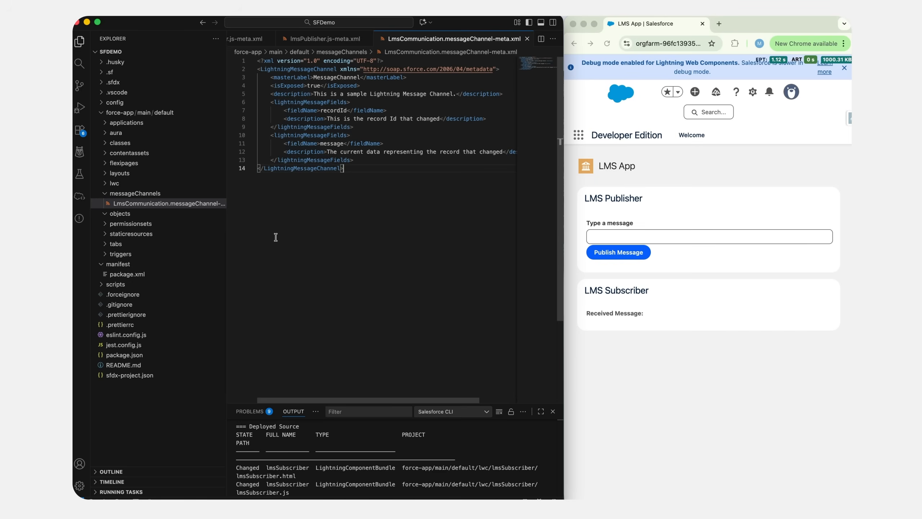
pyautogui.moveTo(333, 88)
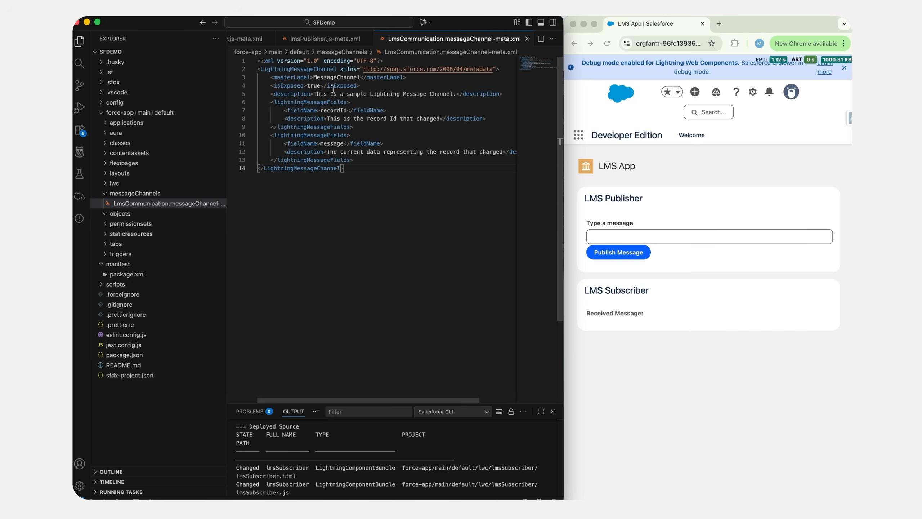
pyautogui.moveTo(390, 137)
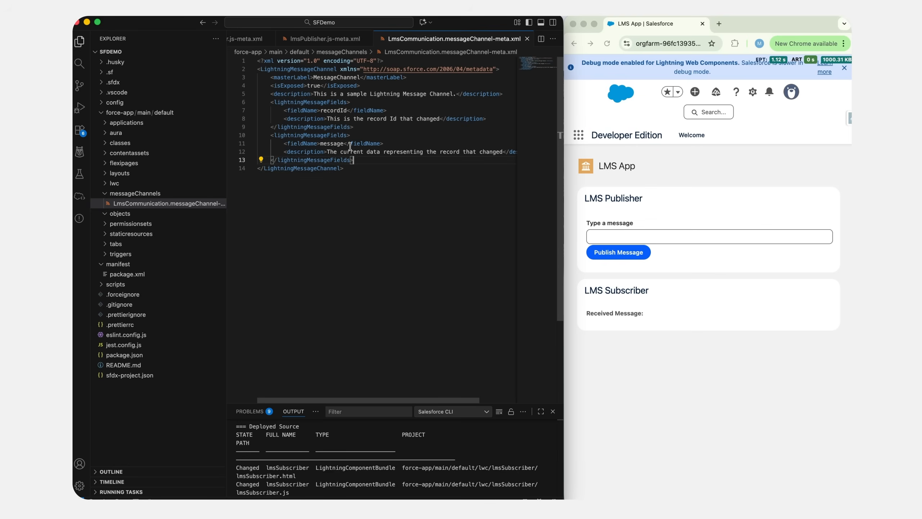
pyautogui.moveTo(327, 204)
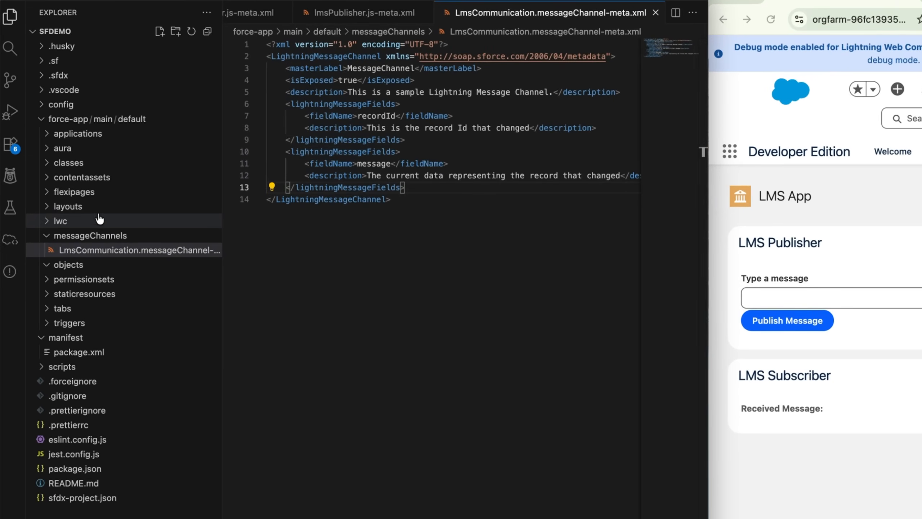
# Review lmsPublisher.html and its publishMessage handler in the lwc/lmsPublisher folder.
pyautogui.click(60, 221)
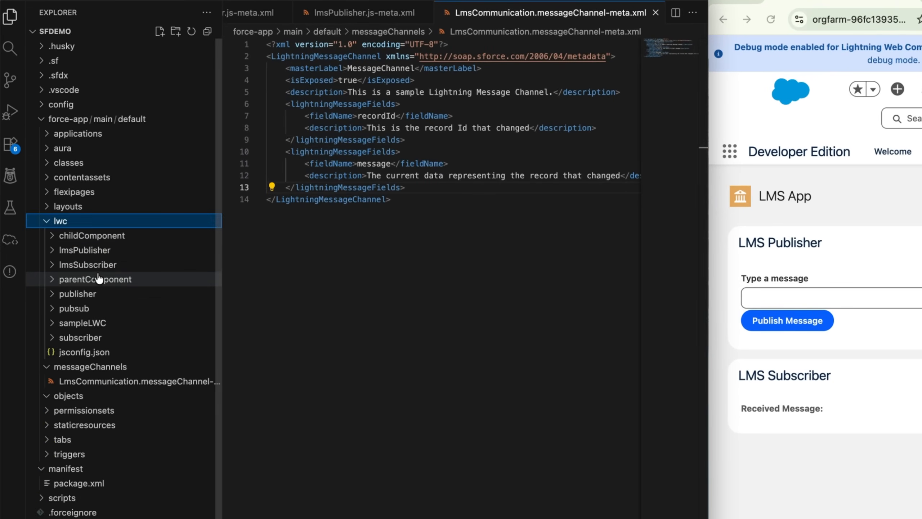
pyautogui.click(84, 250)
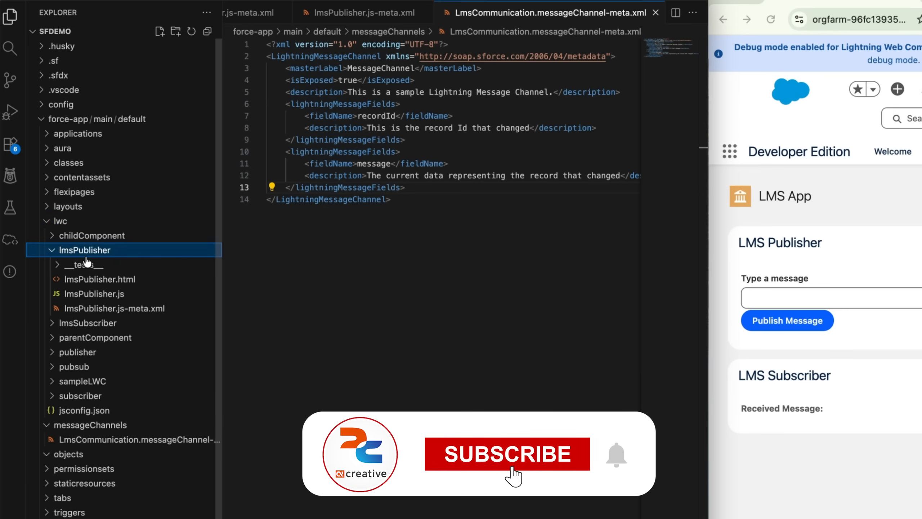
pyautogui.click(98, 280)
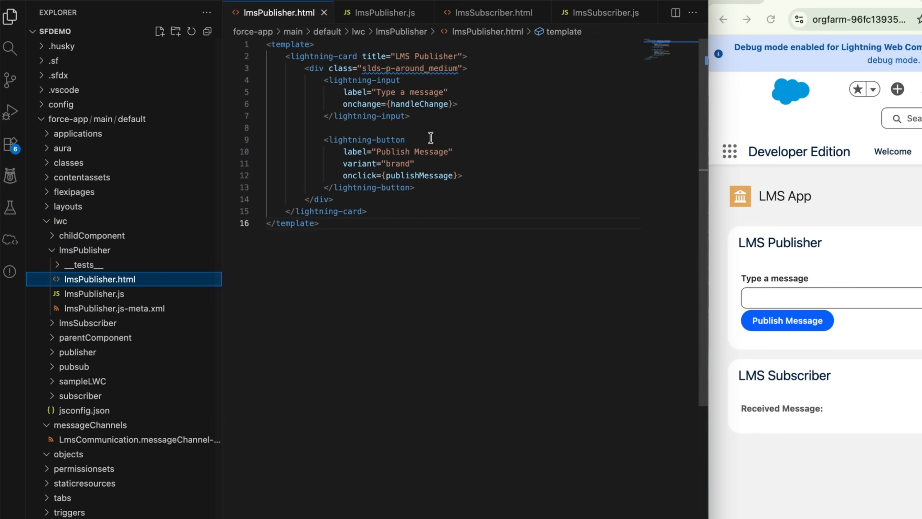
pyautogui.click(409, 116)
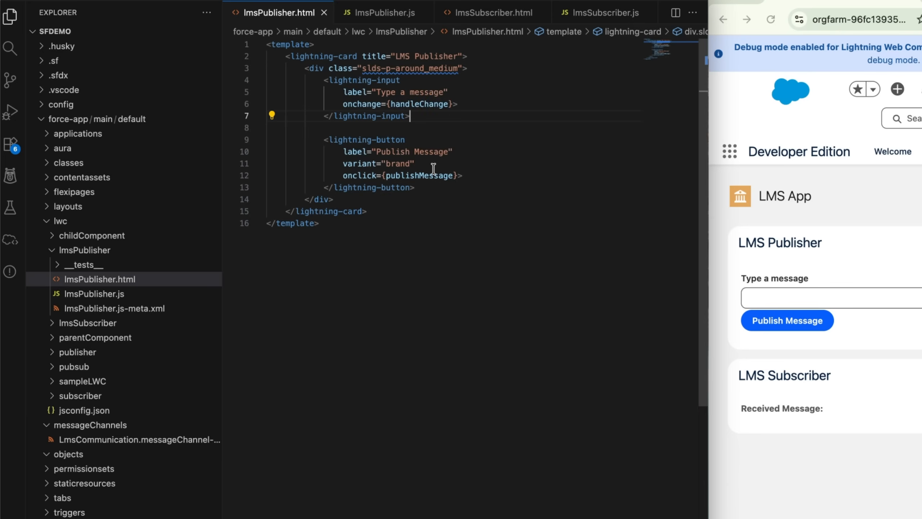
pyautogui.moveTo(412, 175)
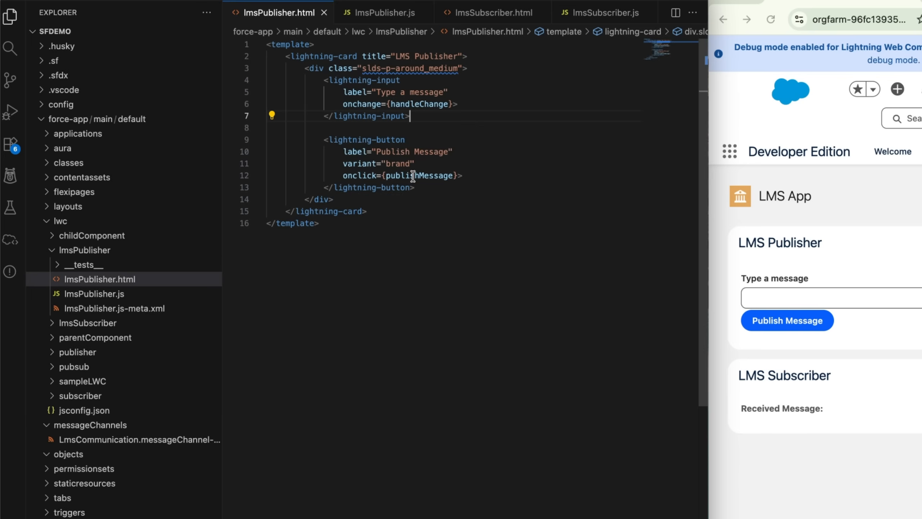
pyautogui.doubleClick(420, 176)
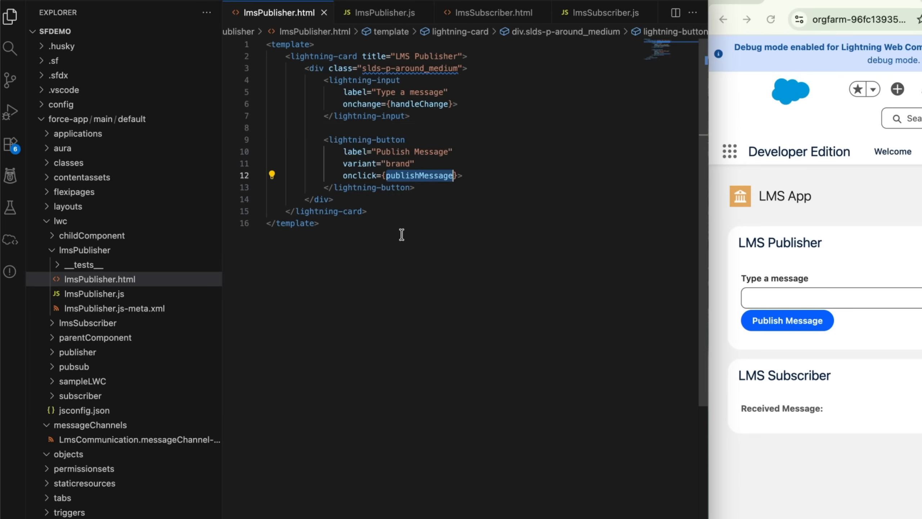
# Switch to lmsPublisher.js to review the publish logic on LmsCommunication.
pyautogui.click(99, 280)
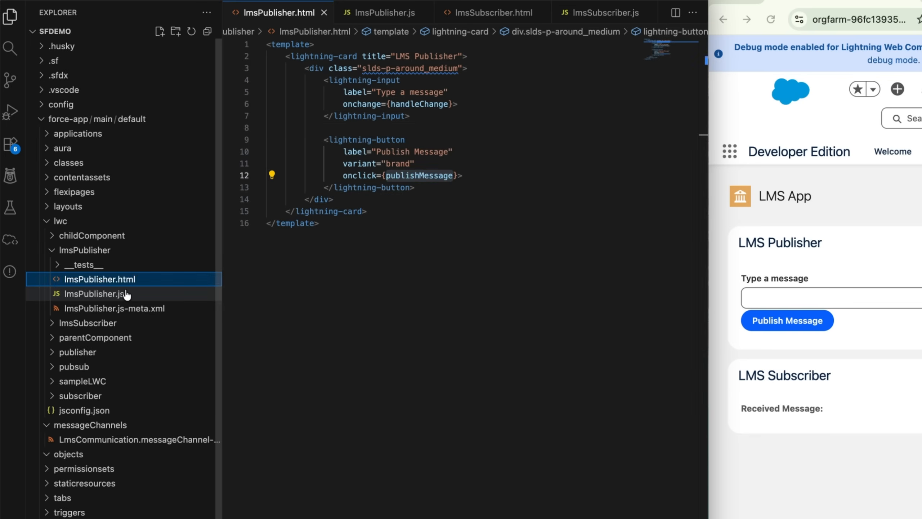
pyautogui.click(90, 294)
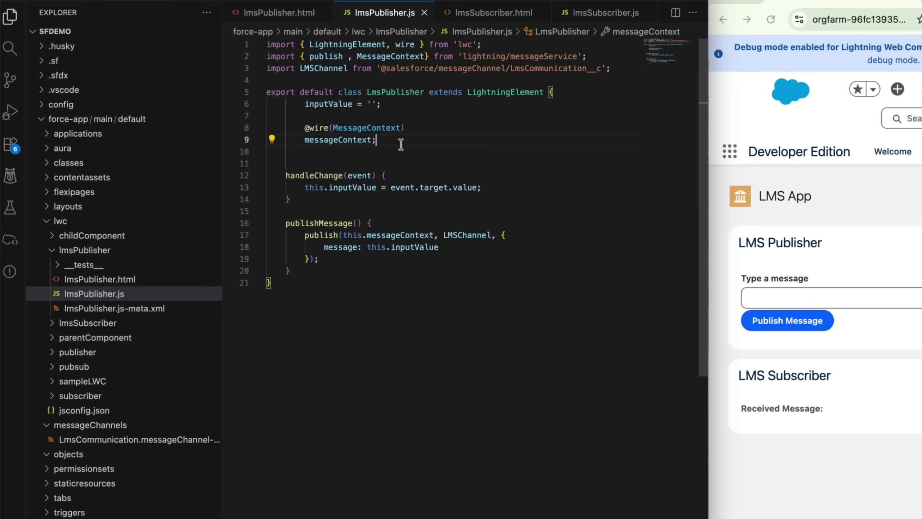
pyautogui.moveTo(478, 80)
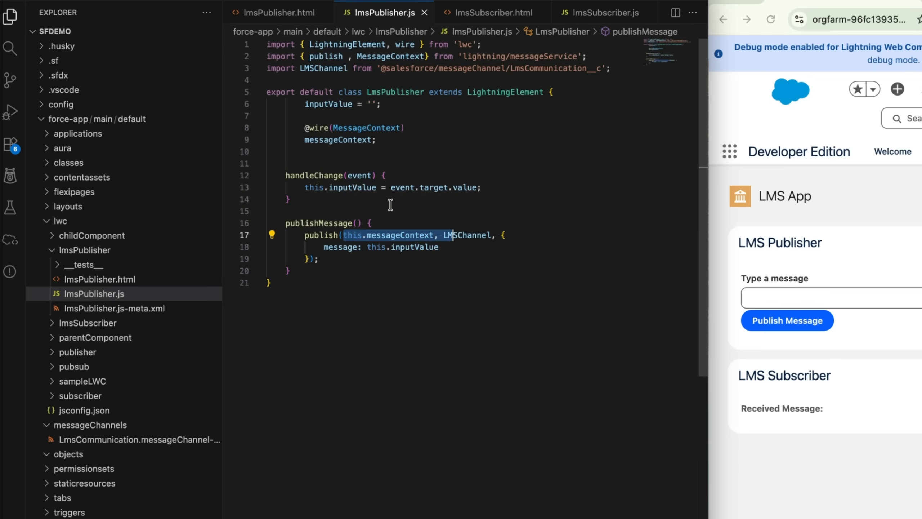
pyautogui.moveTo(430, 222)
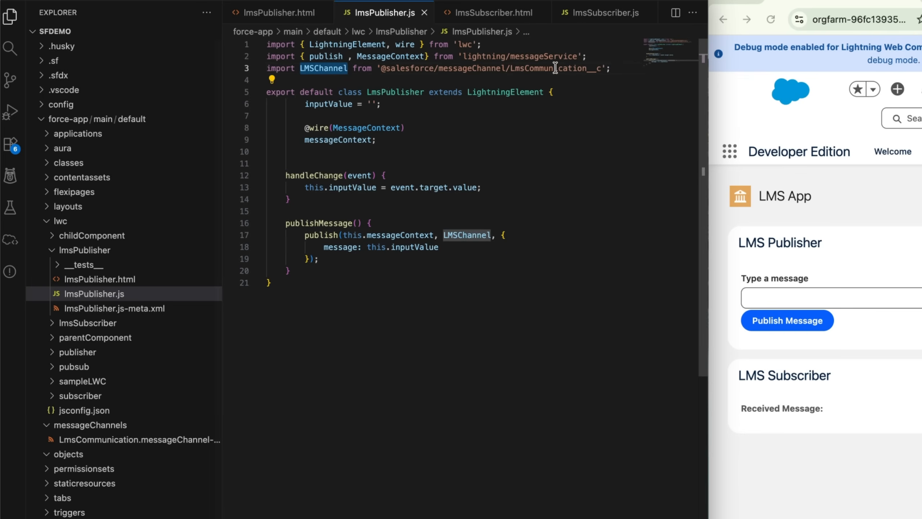
# Review lmsSubscriber.html and the connectedCallback subscribe logic setting receivedMessage from payload?.message.
pyautogui.click(87, 323)
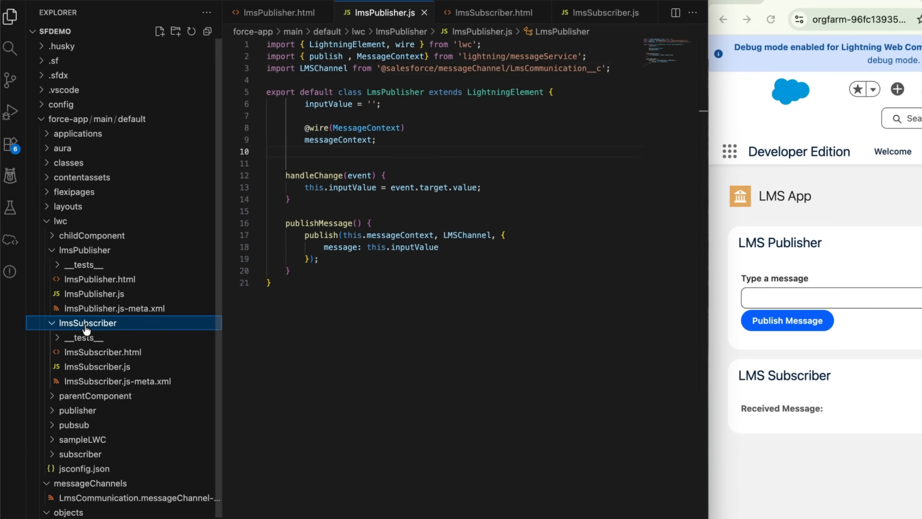
pyautogui.click(96, 352)
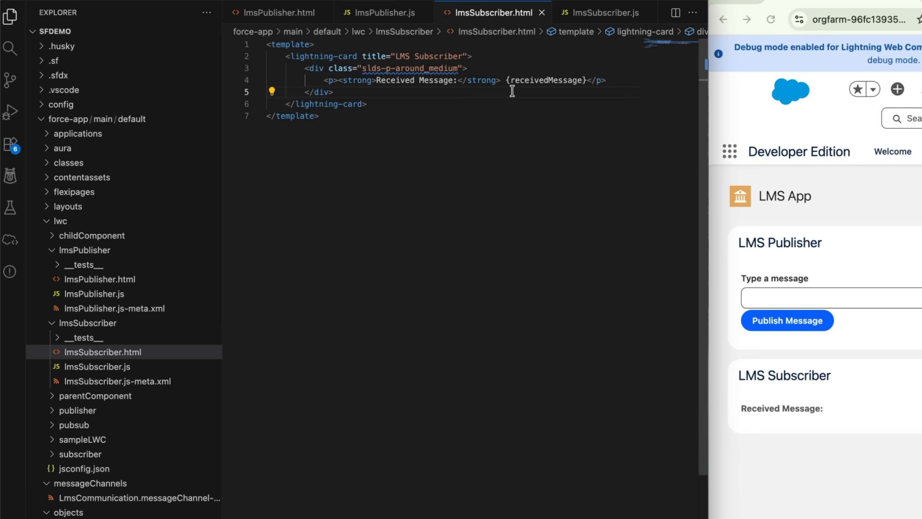
pyautogui.click(605, 13)
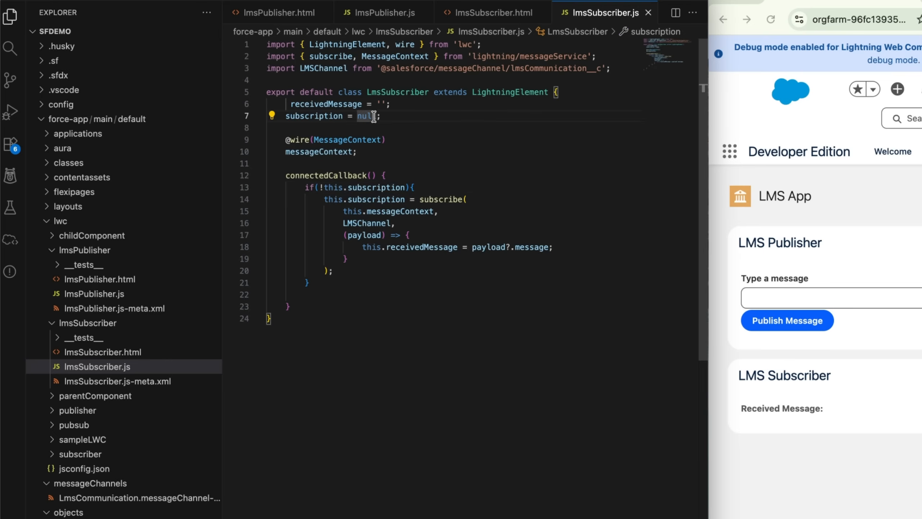
pyautogui.moveTo(342, 211)
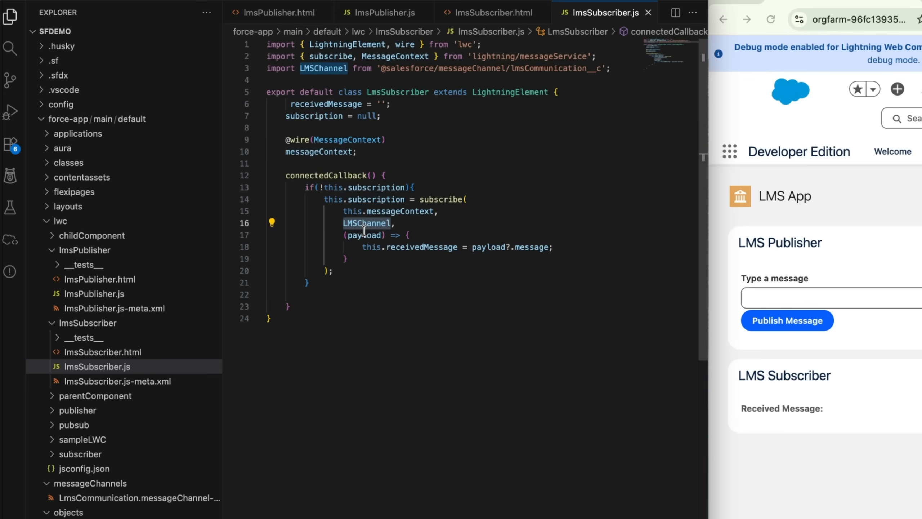
pyautogui.moveTo(520, 262)
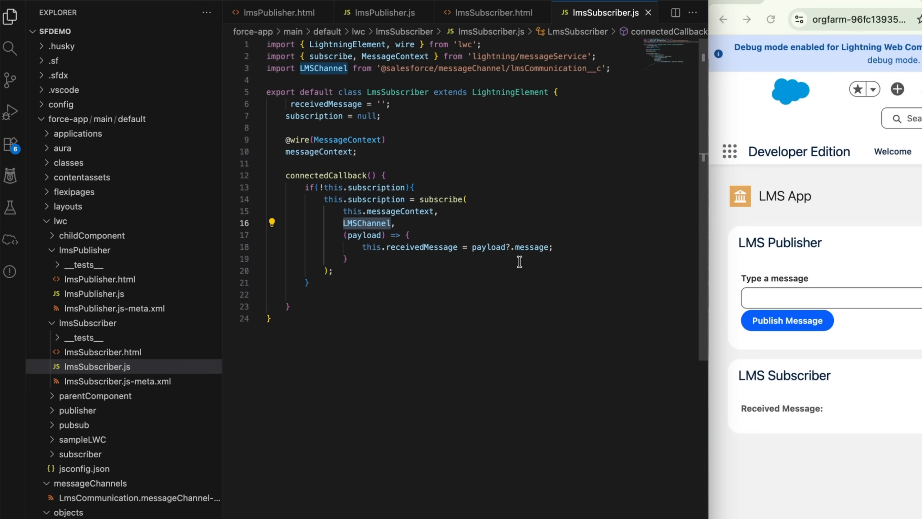
pyautogui.moveTo(432, 262)
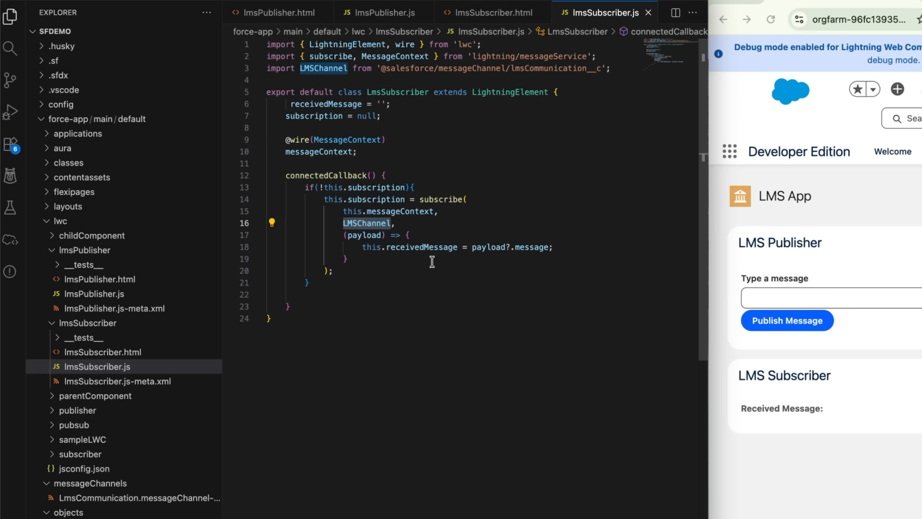
pyautogui.moveTo(200, 361)
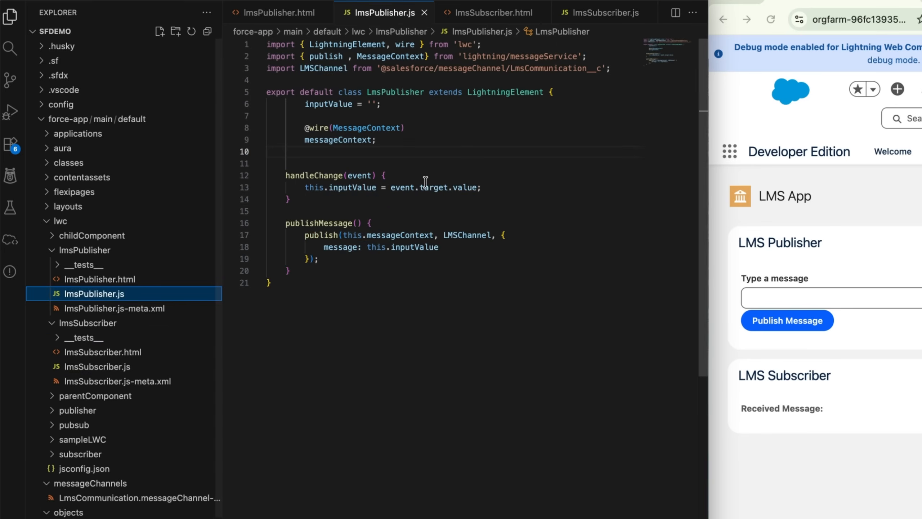
pyautogui.moveTo(416, 196)
pyautogui.write(', ')
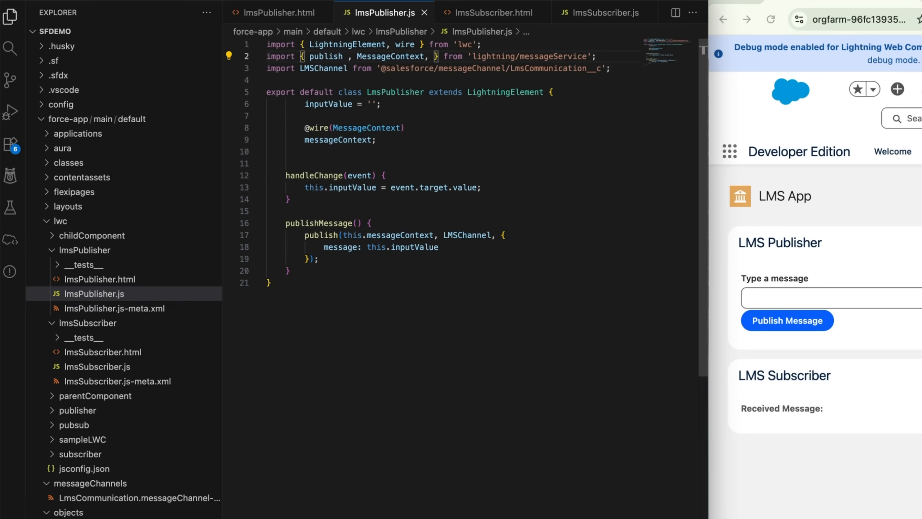
# Import APPLICATION_SCOPE in lmsPublisher.js and lmsSubscriber.js and subscribe with {scope: APPLICATION_SCOPE}.
pyautogui.write('AAPL')
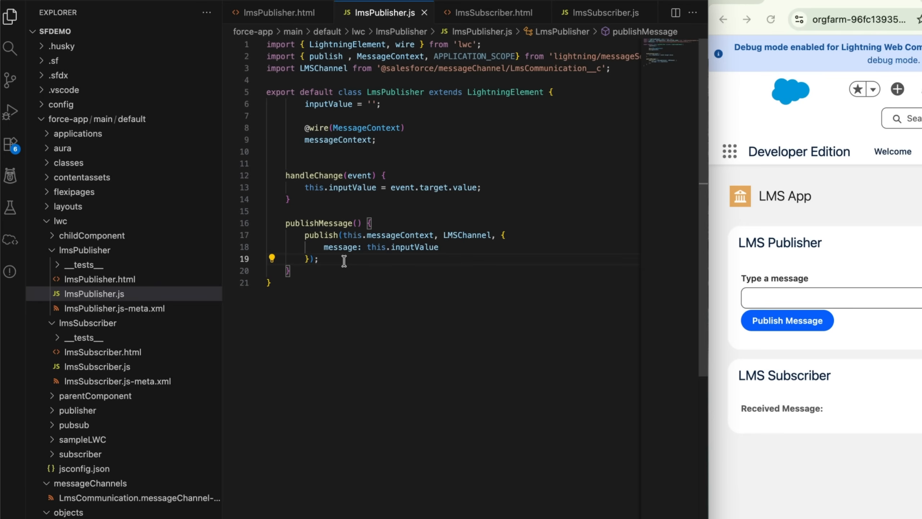
pyautogui.doubleClick(475, 57)
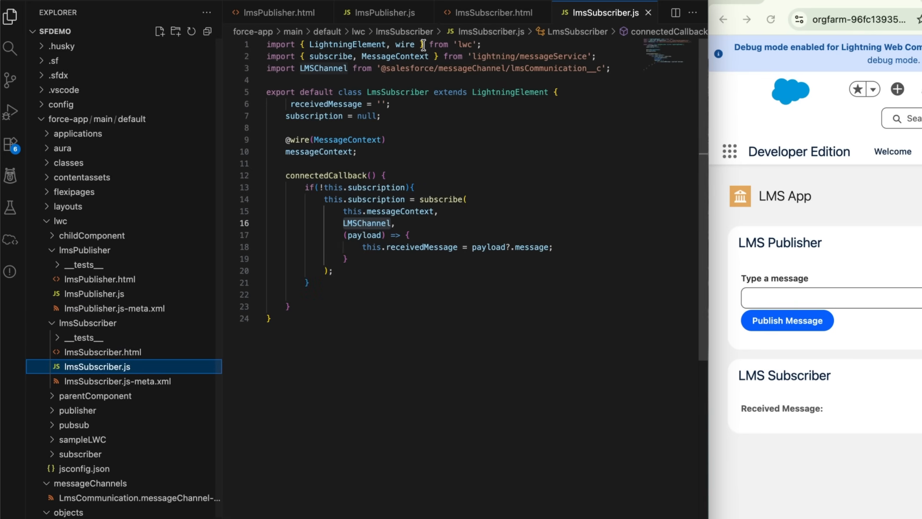
pyautogui.write(', APPLICATION_SCOPE')
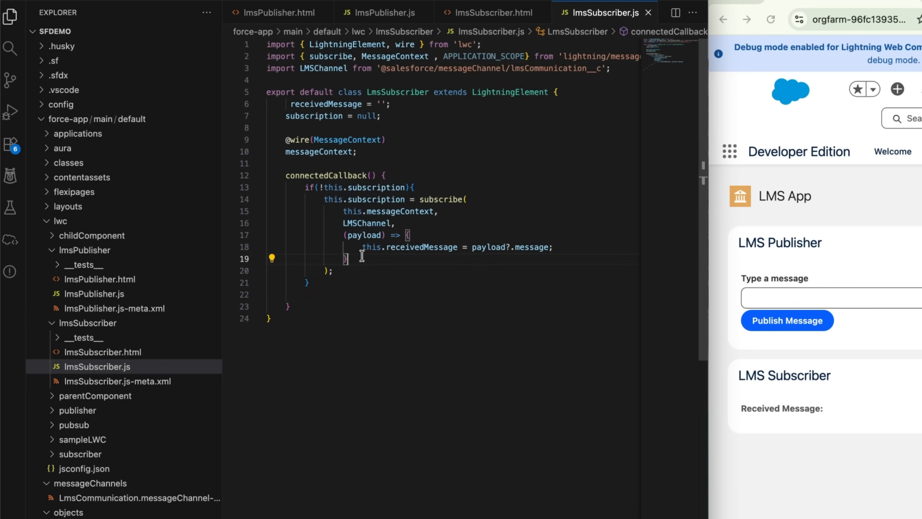
pyautogui.write('{scope: APPLICATION_SCOPE}')
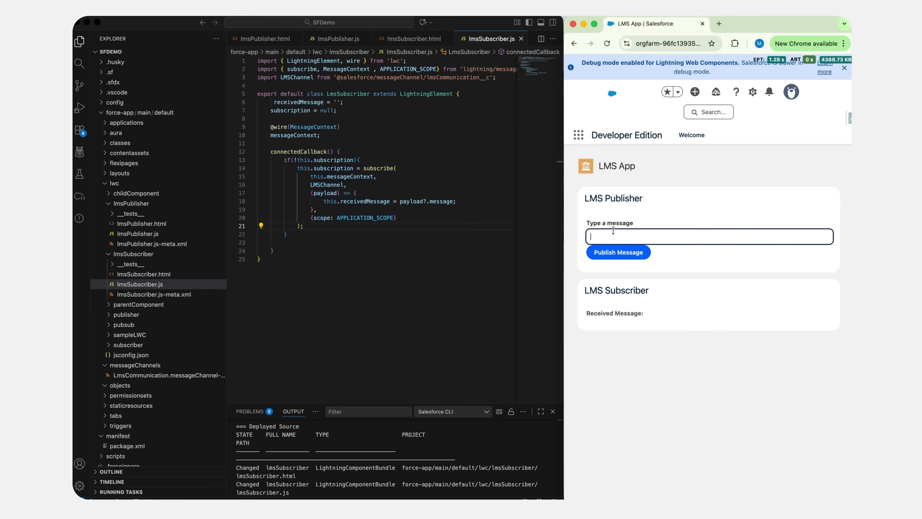
# Publish 'teste demo' from the LMS App publisher so the subscriber shows it as received.
pyautogui.write('teste demo')
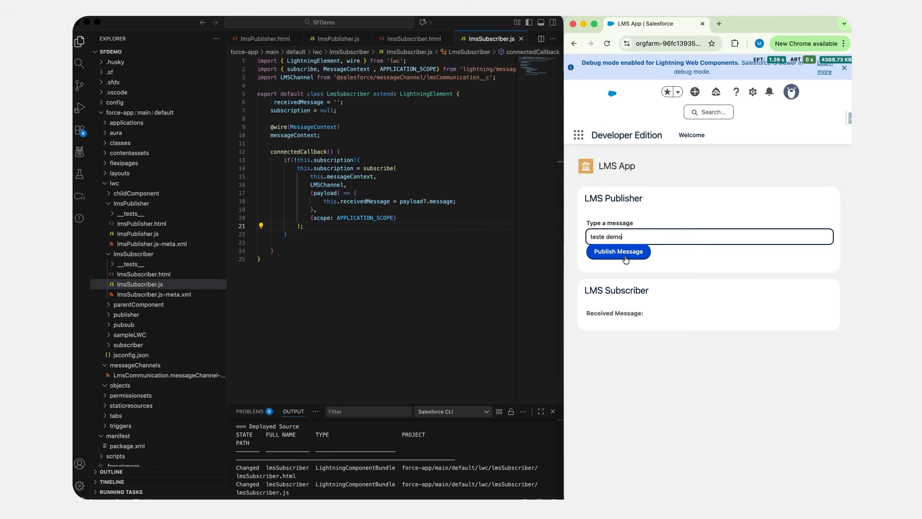
pyautogui.click(618, 251)
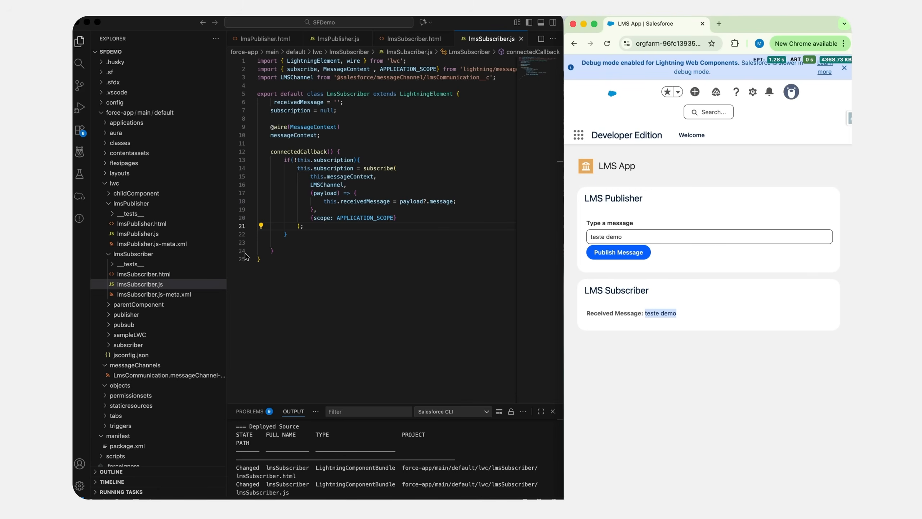
pyautogui.moveTo(261, 191)
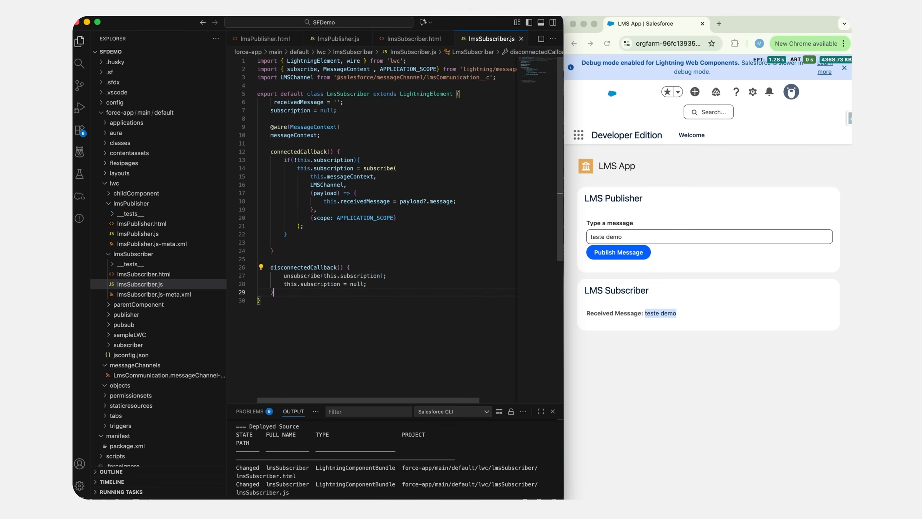
# Import unsubscribe for a disconnectedCallback that unsubscribes and nulls this.subscription.
pyautogui.doubleClick(408, 70)
pyautogui.write(', unsubscribe')
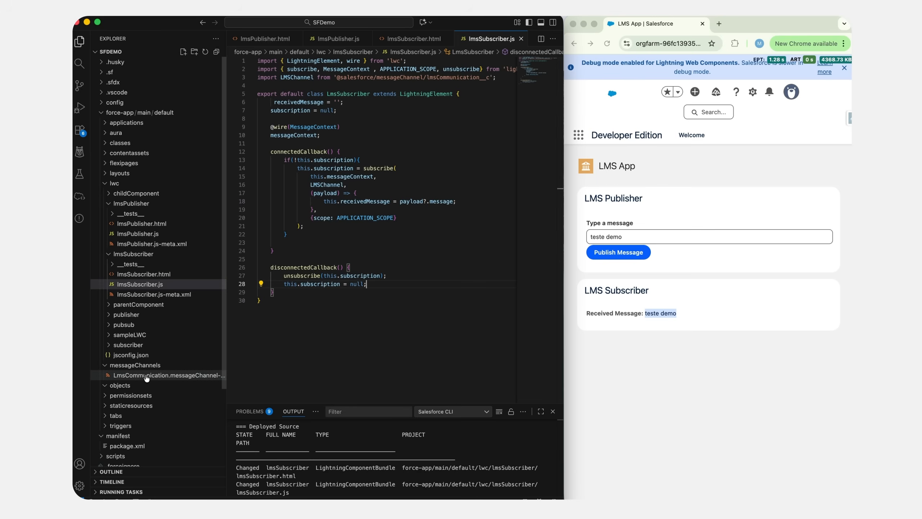
pyautogui.moveTo(147, 378)
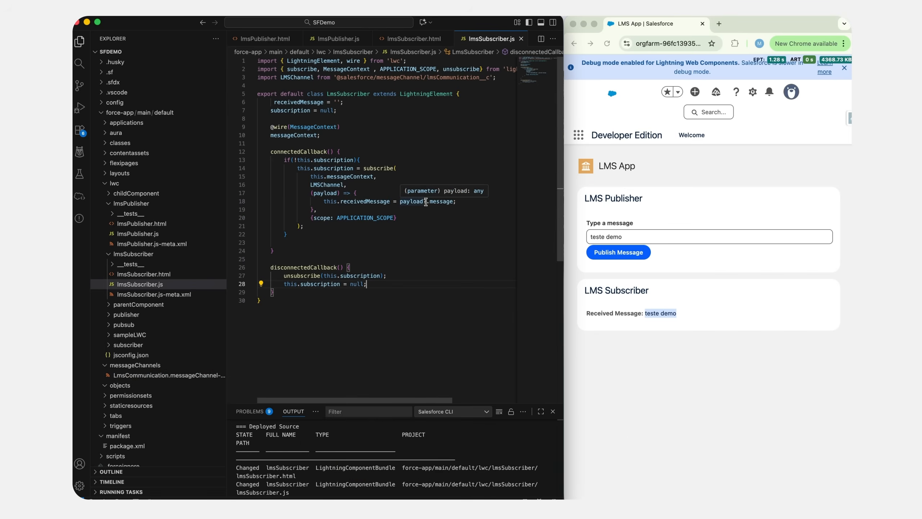
pyautogui.moveTo(441, 206)
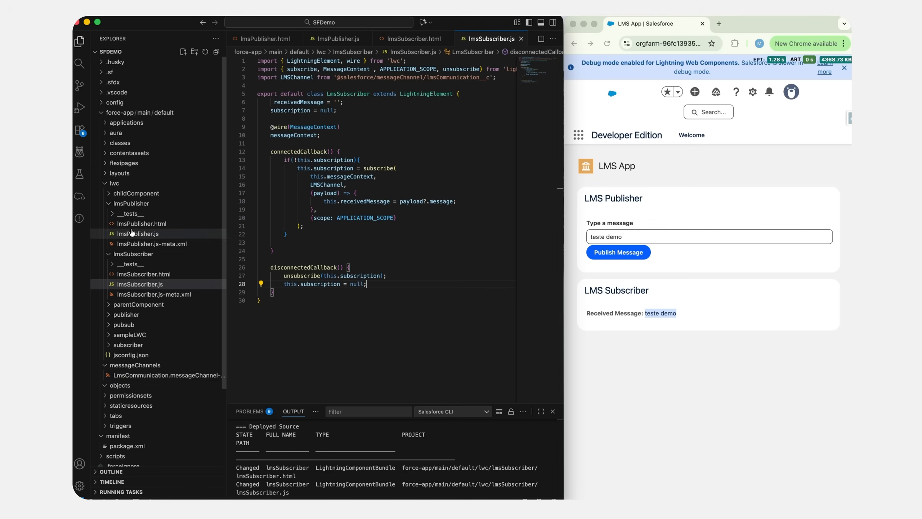
pyautogui.moveTo(133, 232)
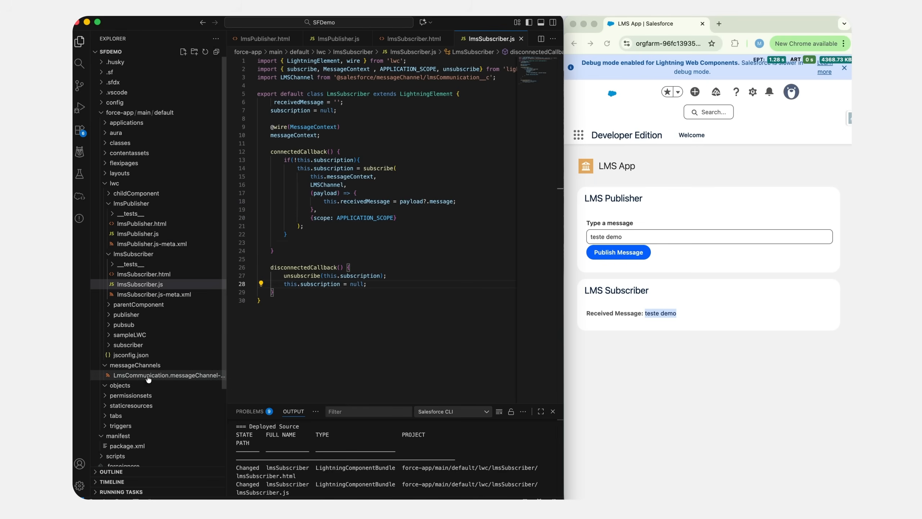
pyautogui.moveTo(162, 374)
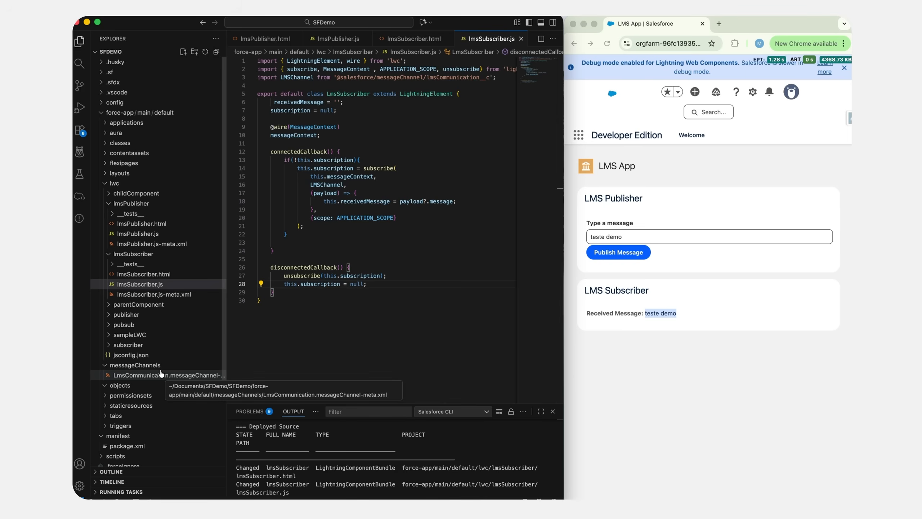